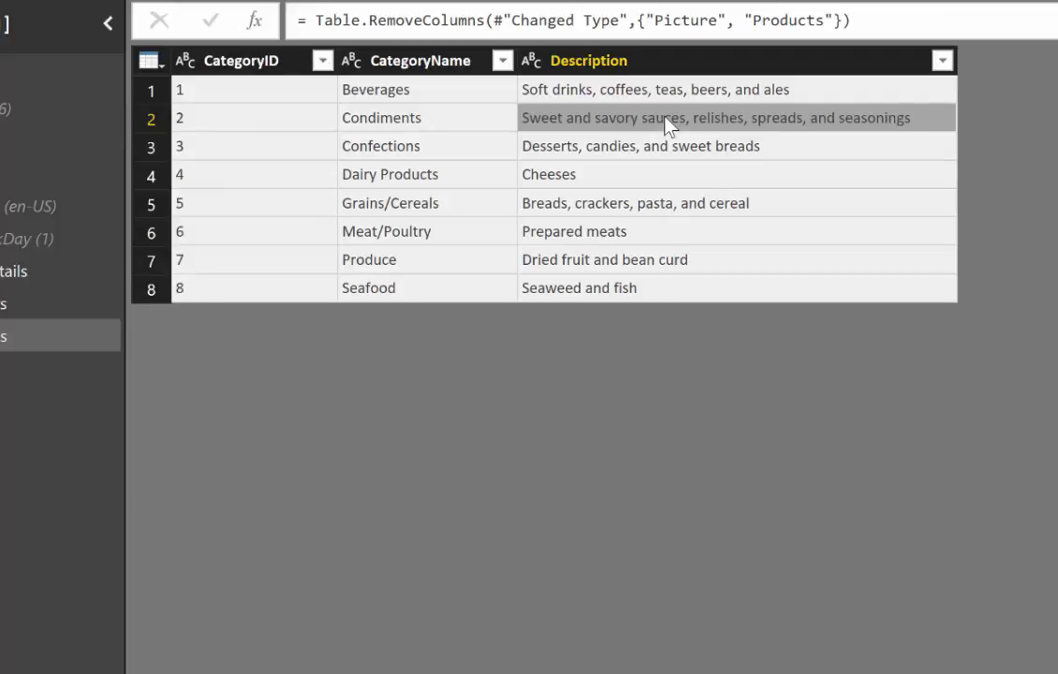
Drill down into the Condiments description cell to return that single text value
right_click(664, 118)
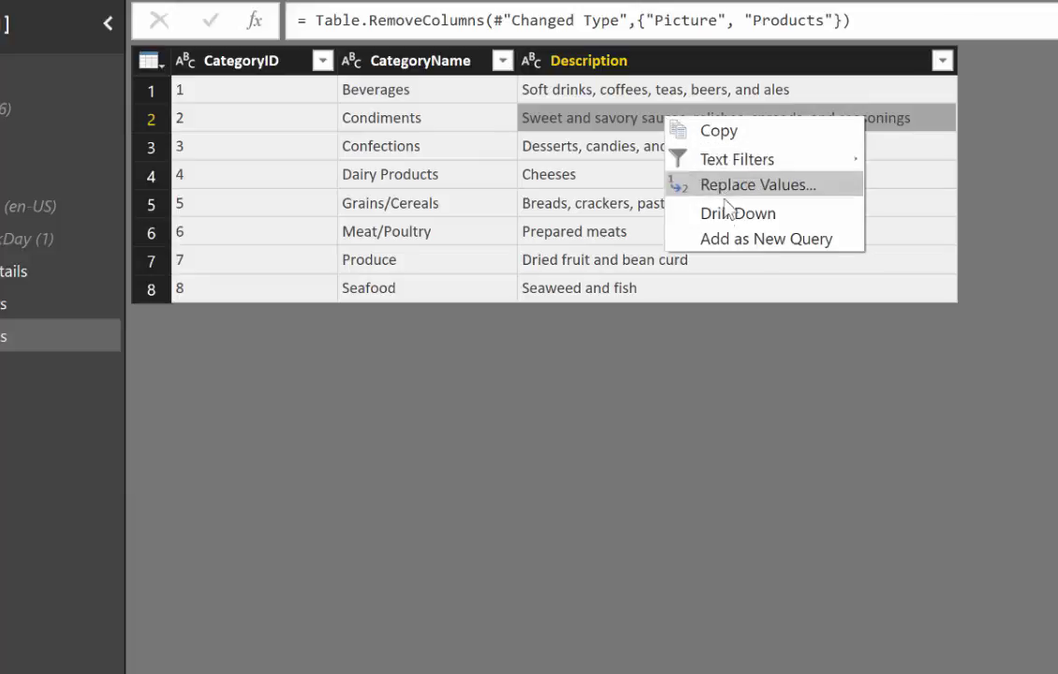
click(738, 214)
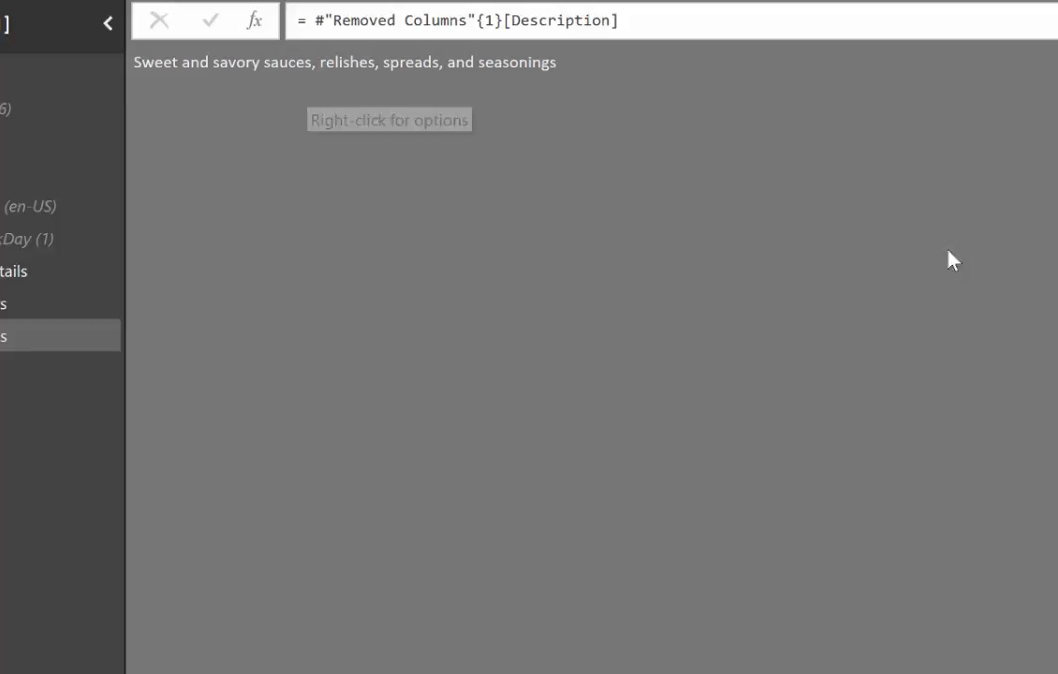
mouse_move(758, 261)
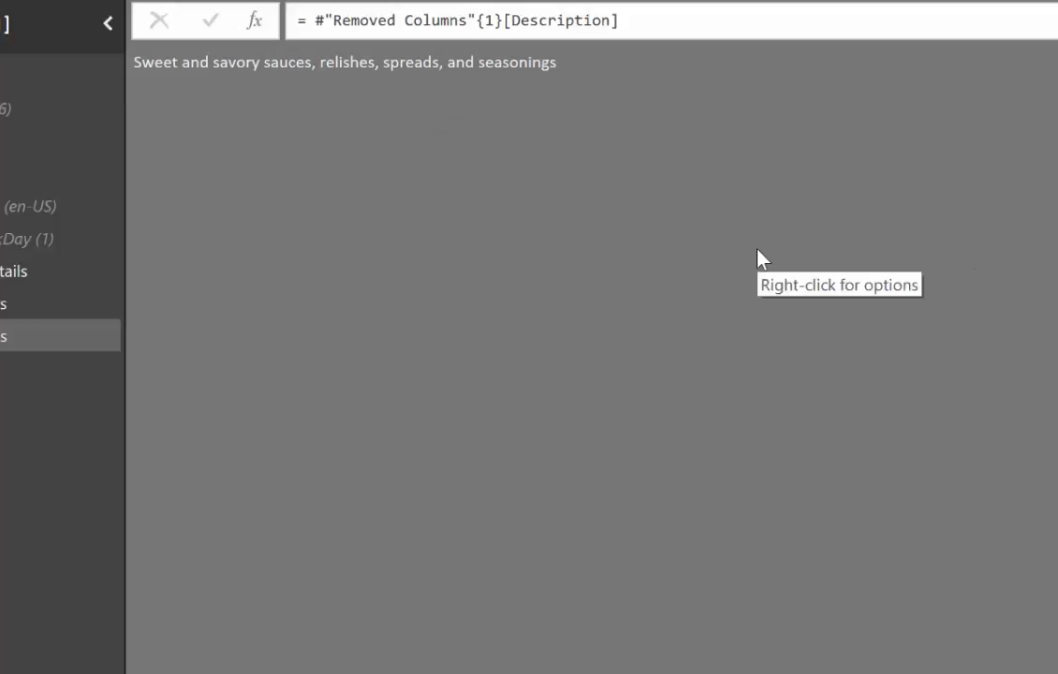
mouse_move(528, 53)
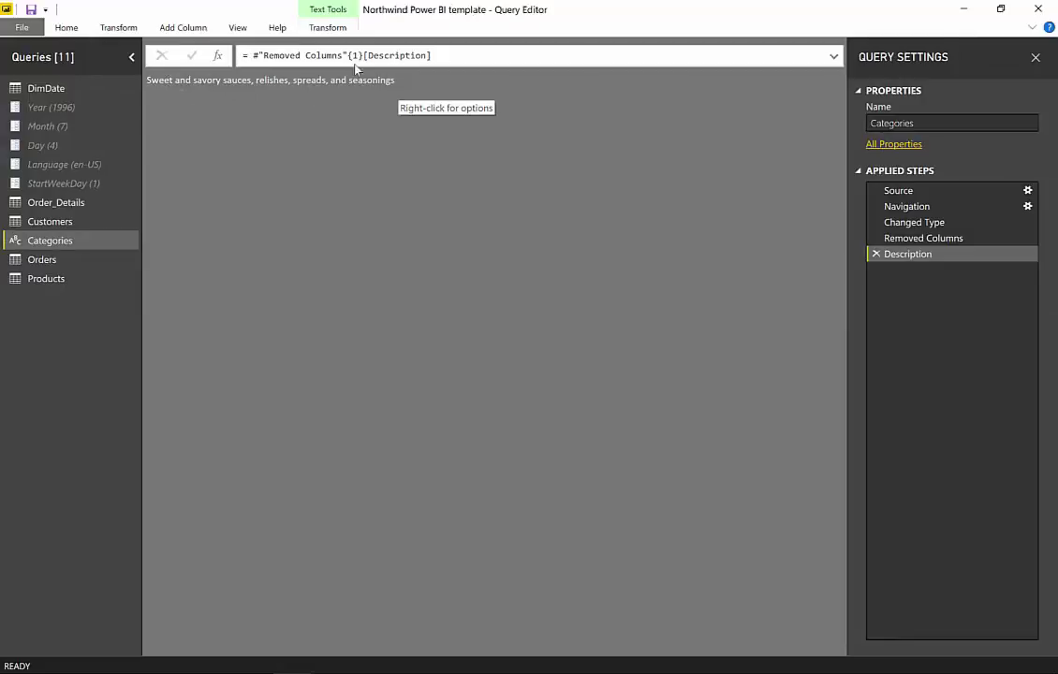
mouse_move(391, 78)
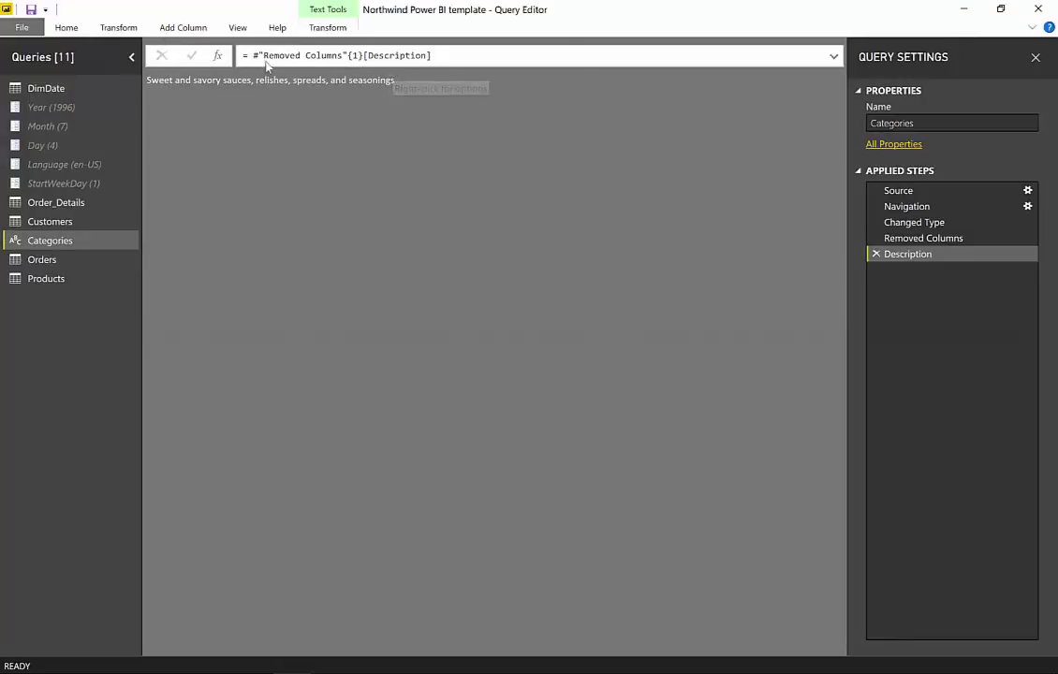
Show the Categories query's full M script in the Advanced Editor
click(68, 26)
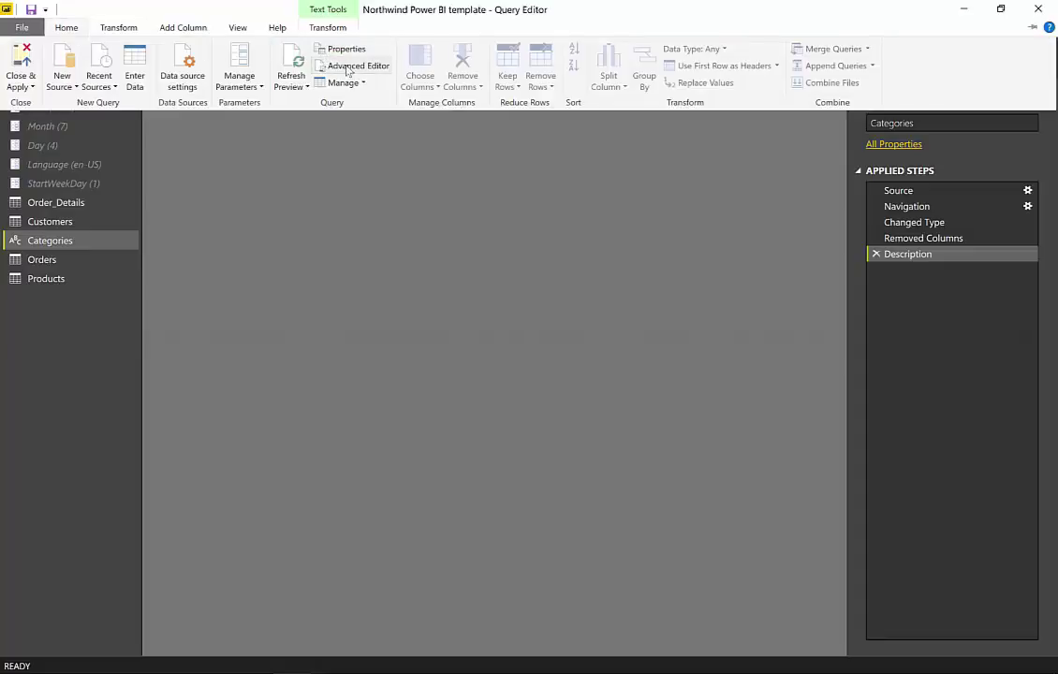
click(357, 66)
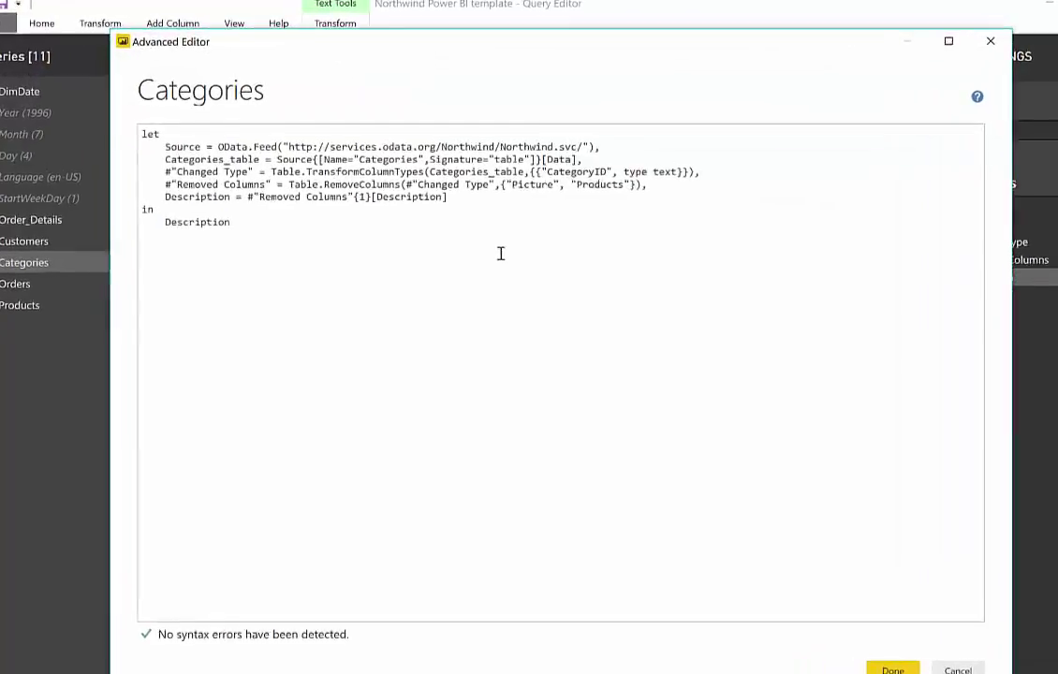
click(947, 41)
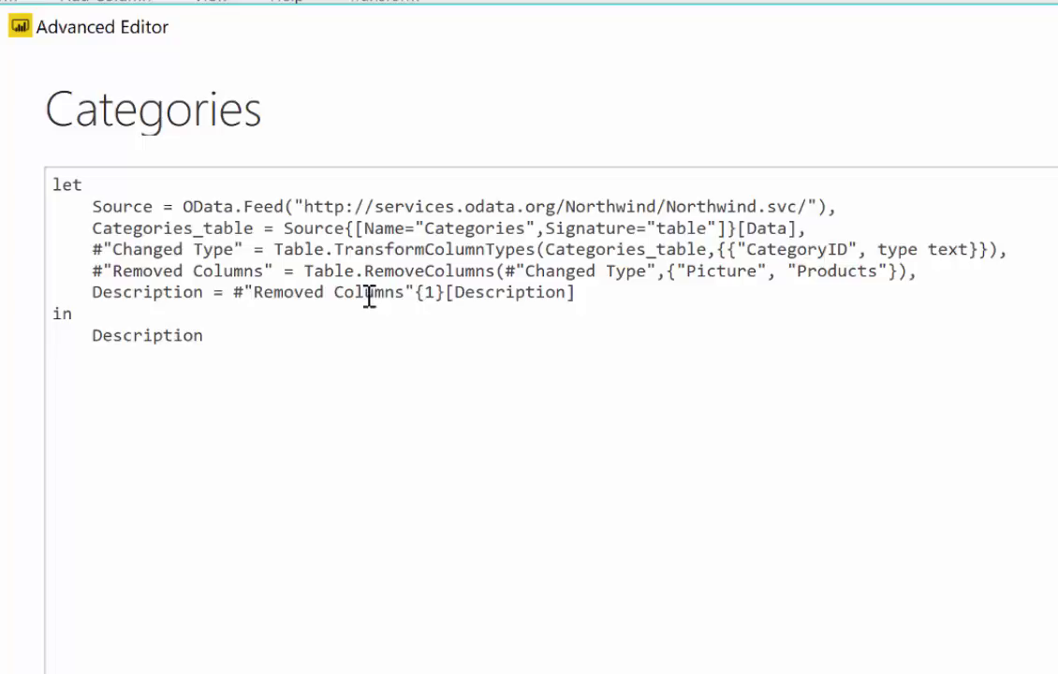
mouse_move(270, 292)
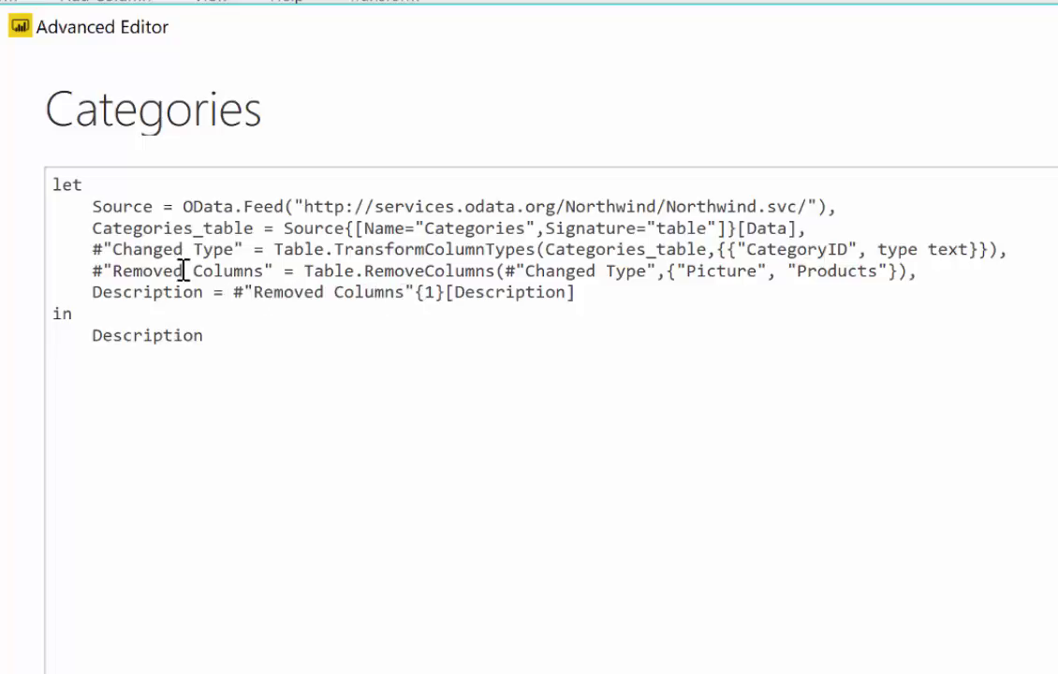
mouse_move(430, 292)
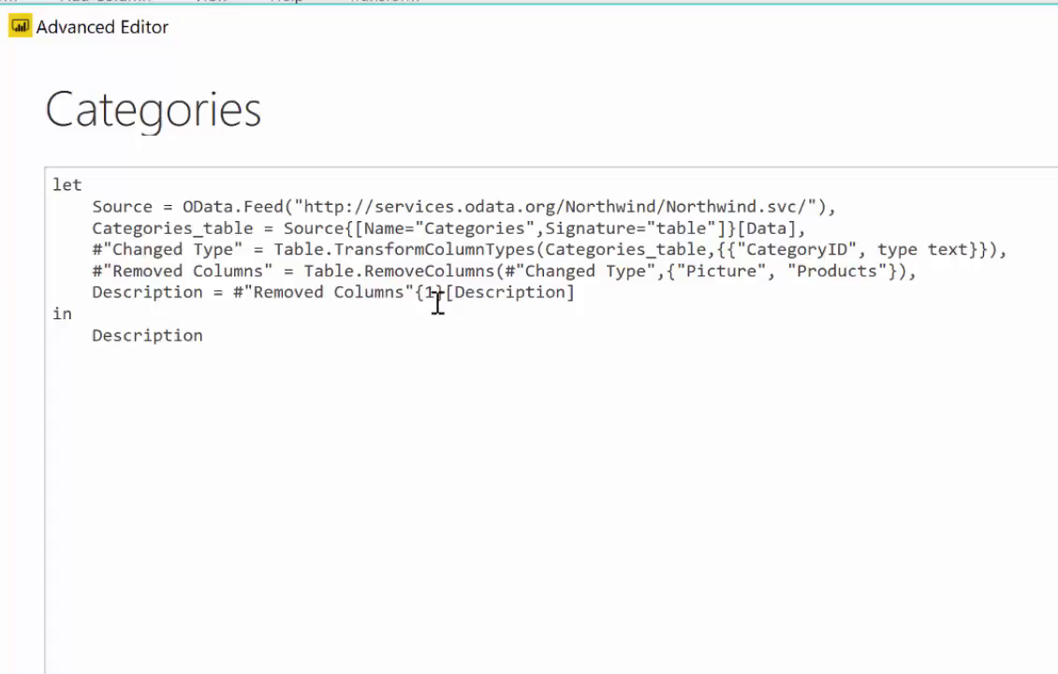
mouse_move(521, 284)
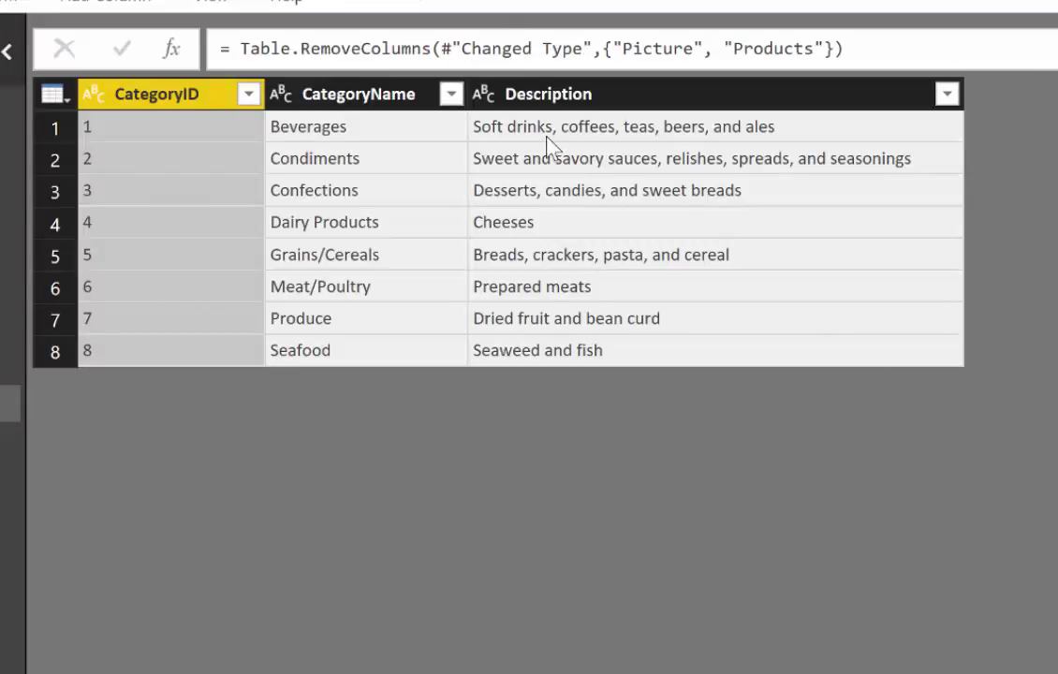
mouse_move(571, 191)
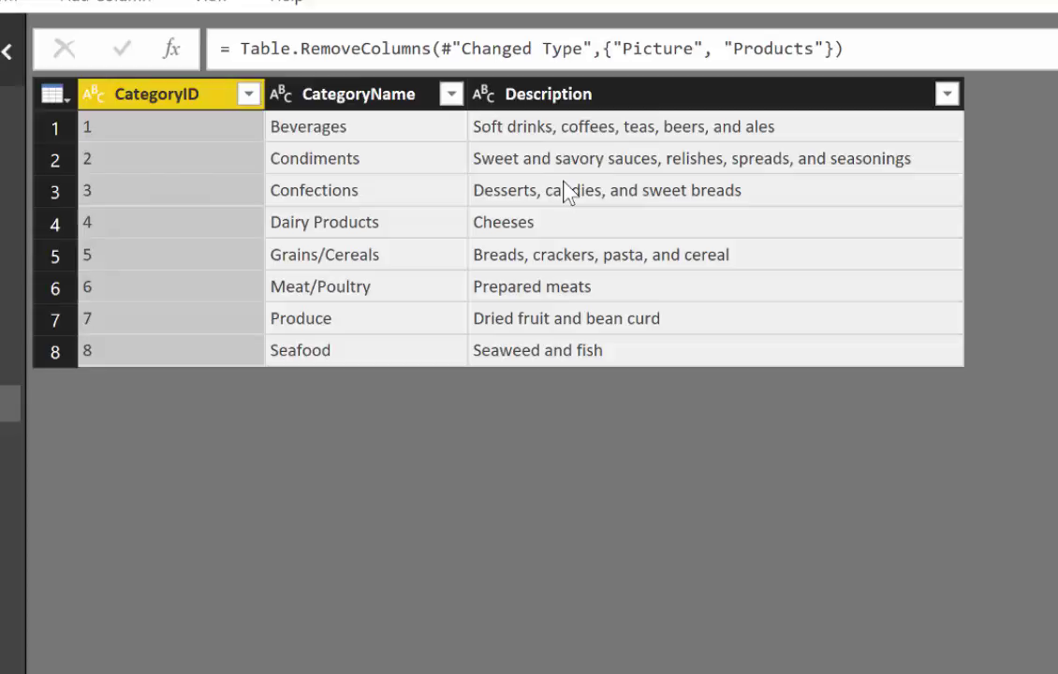
mouse_move(1019, 166)
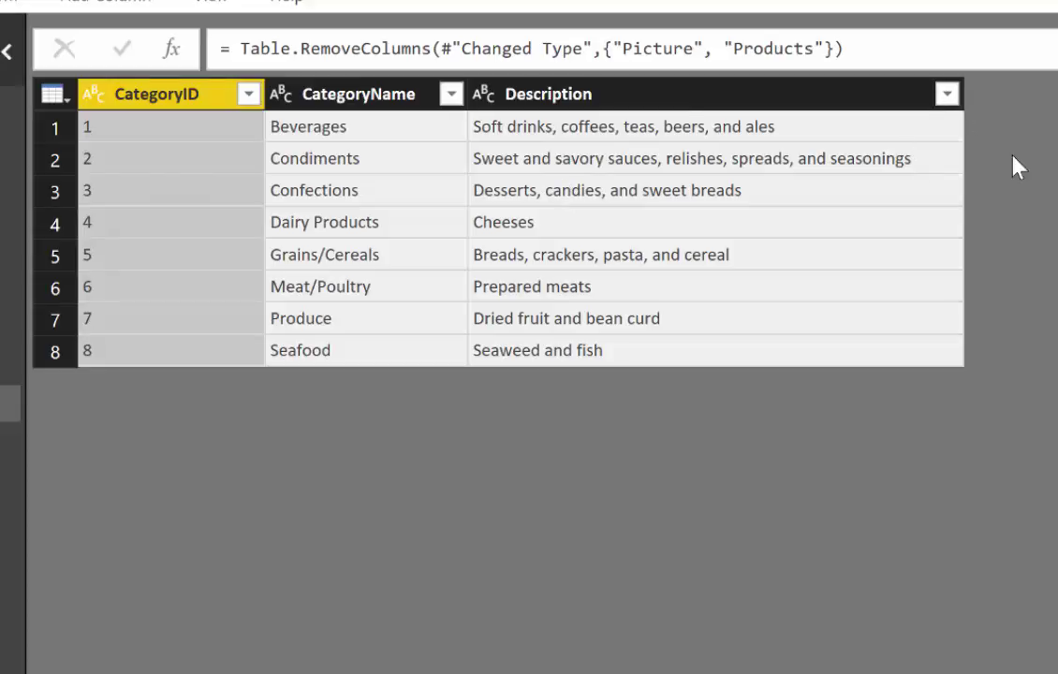
mouse_move(622, 157)
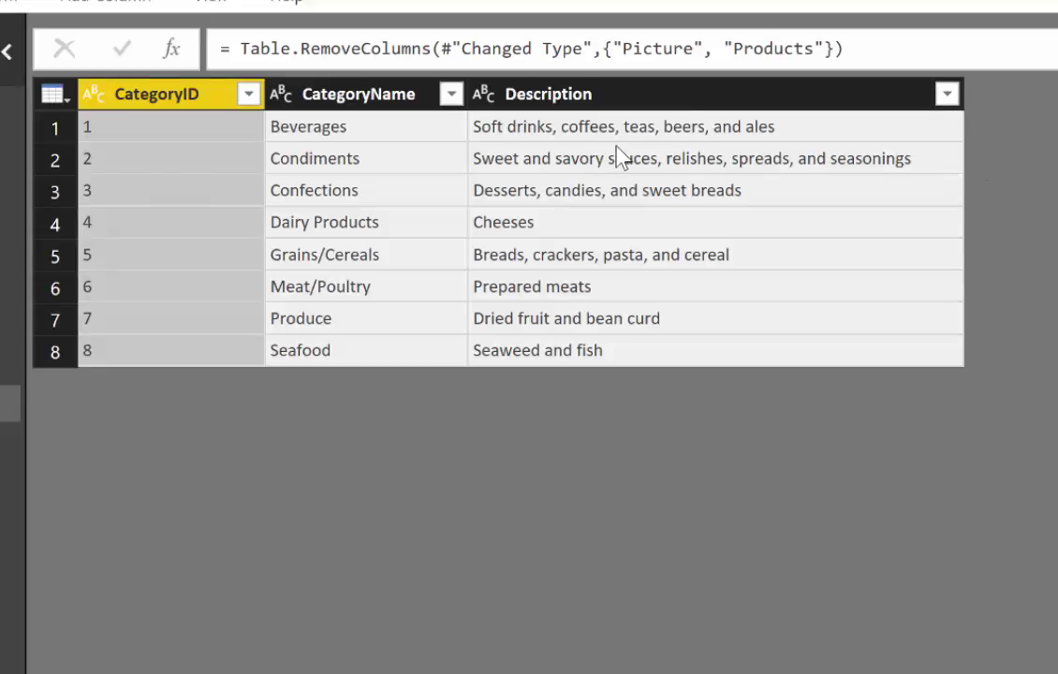
mouse_move(531, 127)
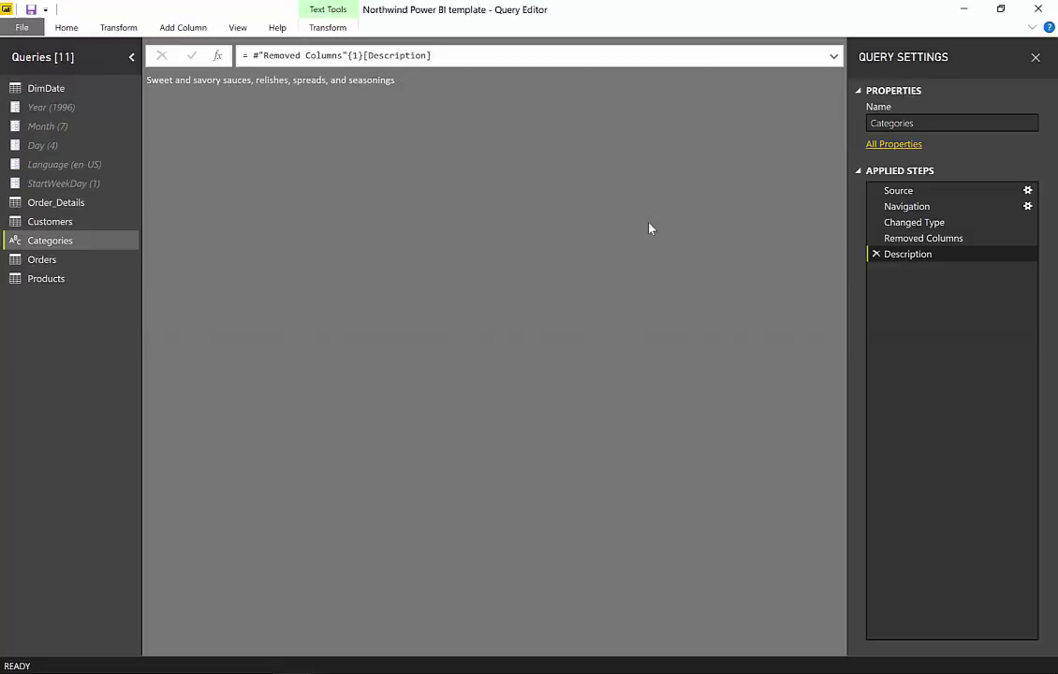
mouse_move(512, 243)
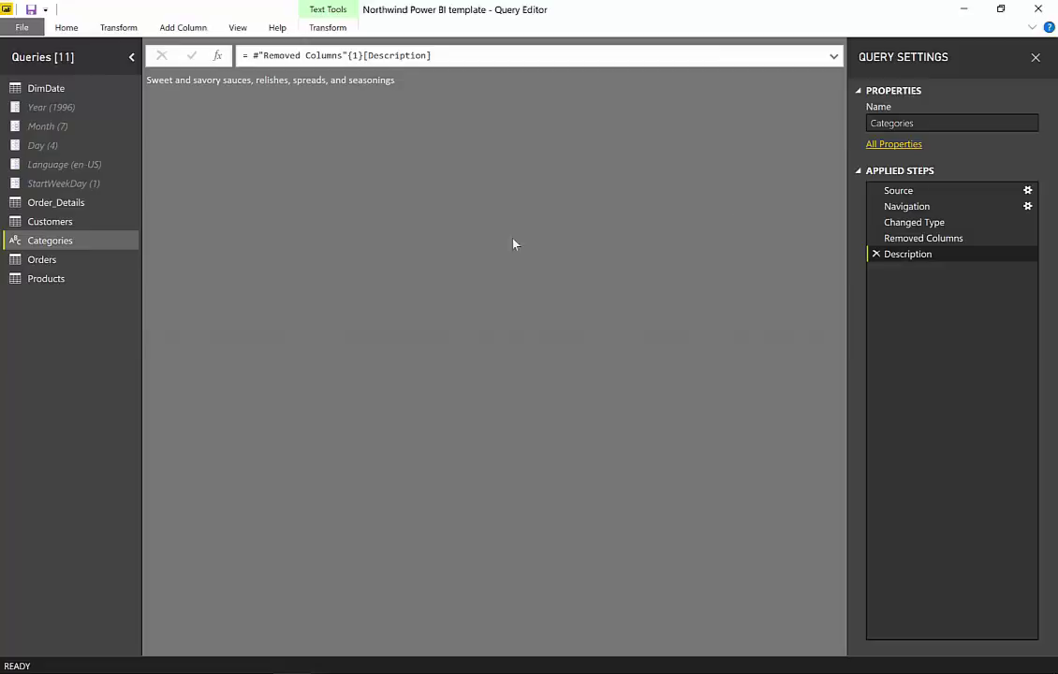
mouse_move(403, 197)
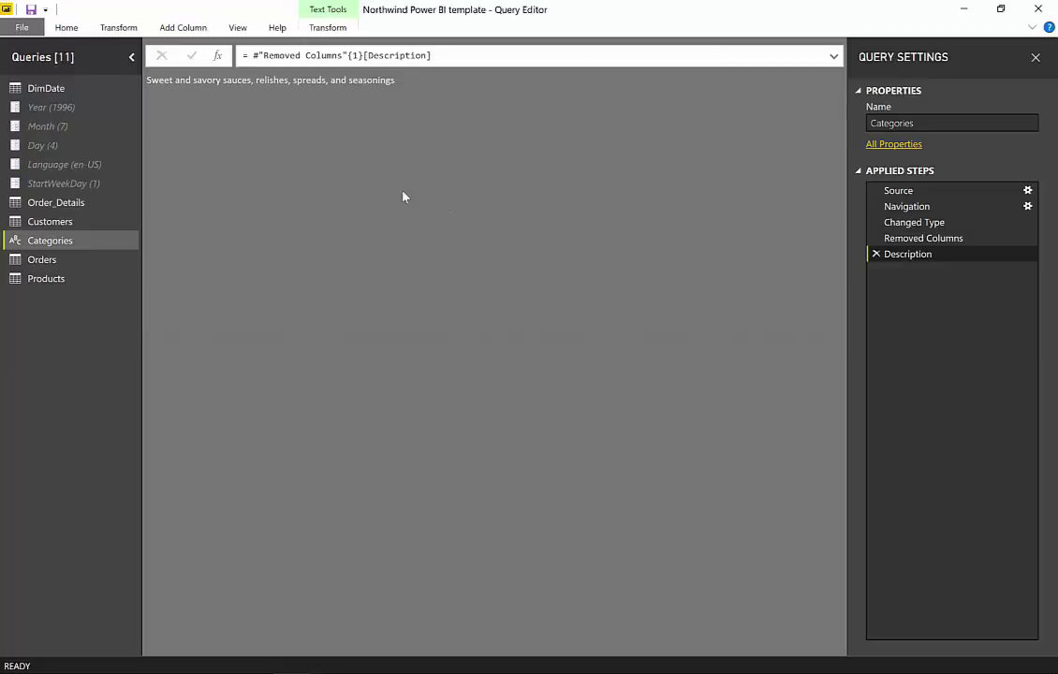
mouse_move(959, 279)
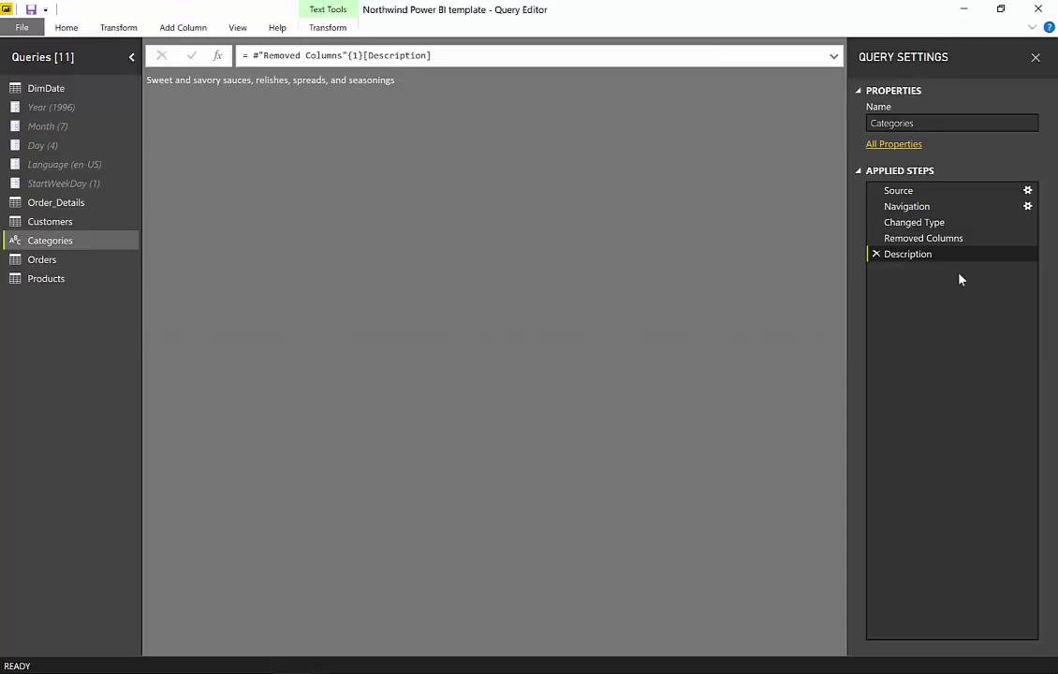
Select the Description step to edit its formula
click(923, 238)
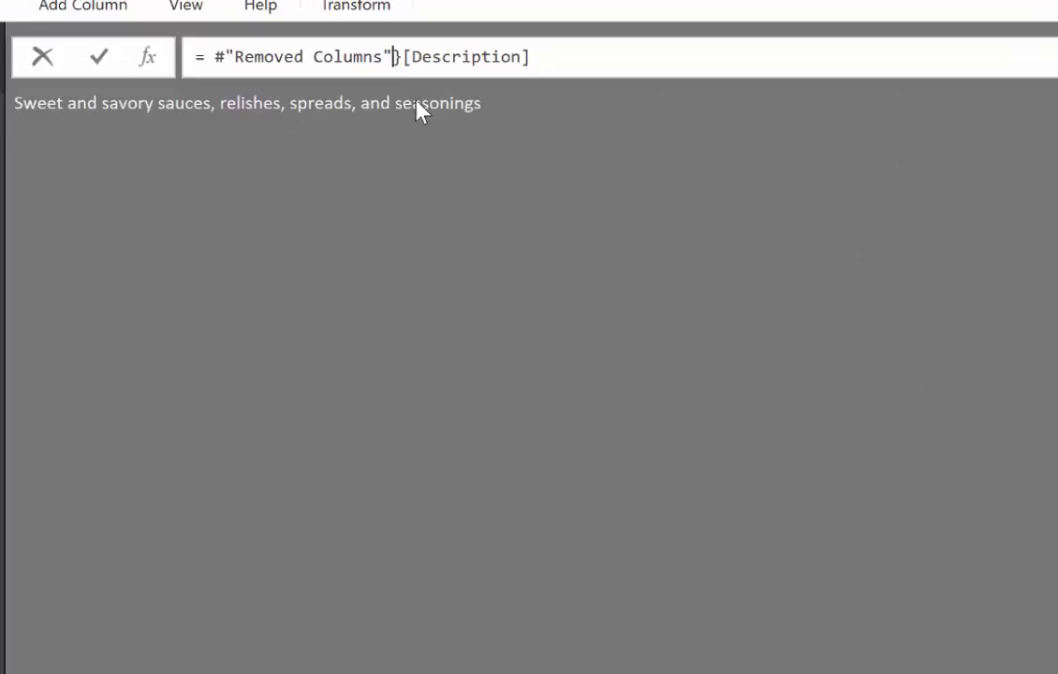
Apply the formula #"Removed Columns"[Description] to return the eight descriptions as a list
click(97, 56)
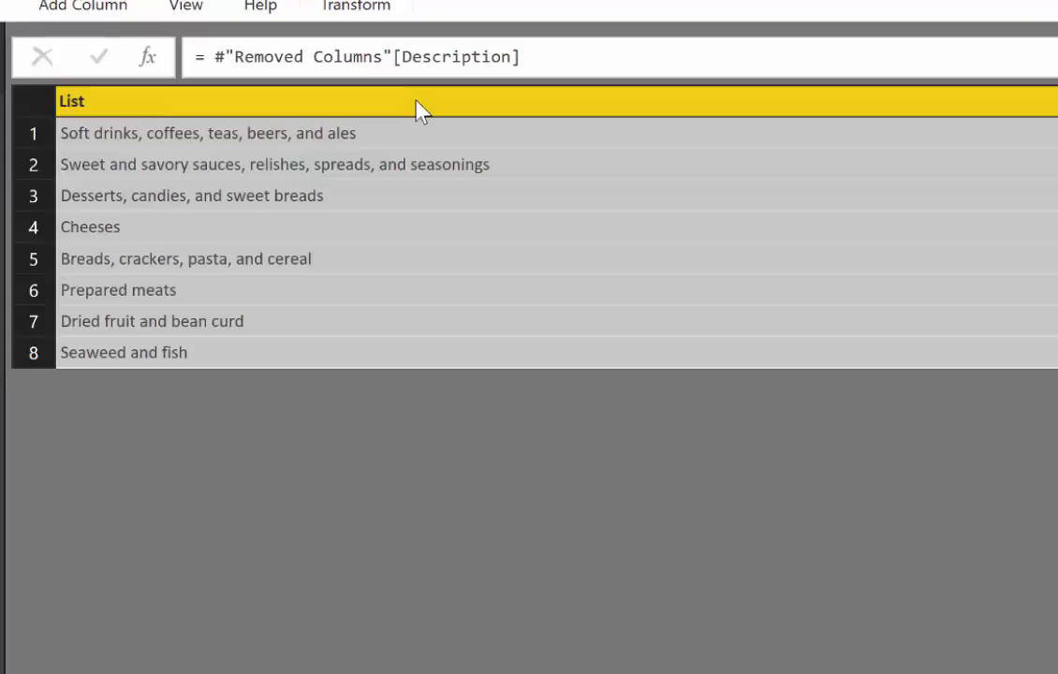
mouse_move(270, 429)
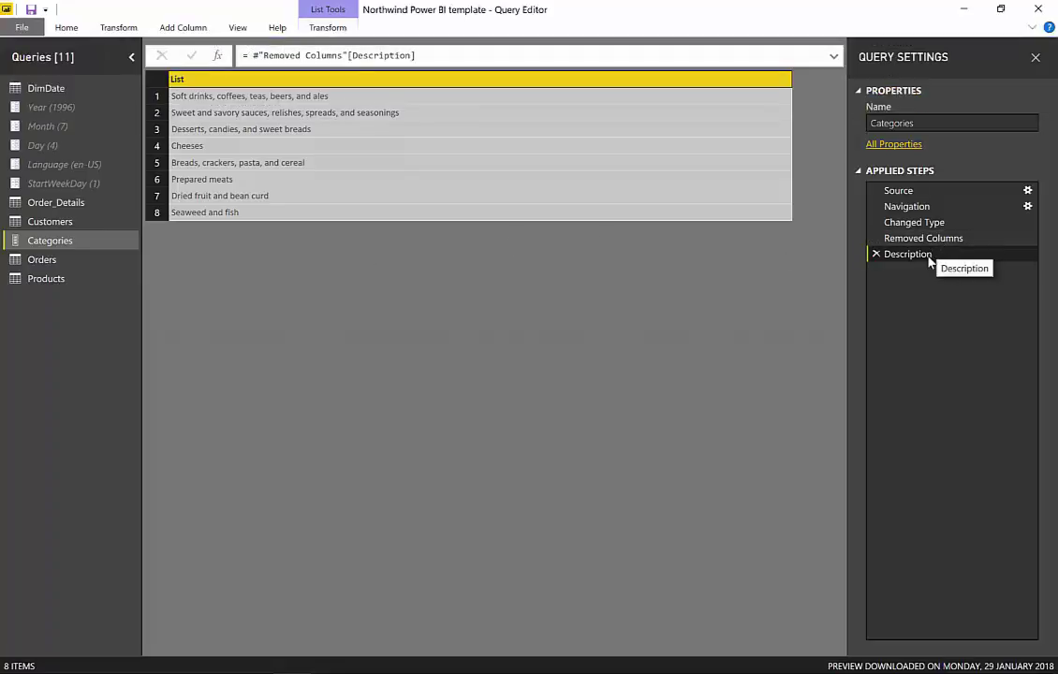
mouse_move(517, 101)
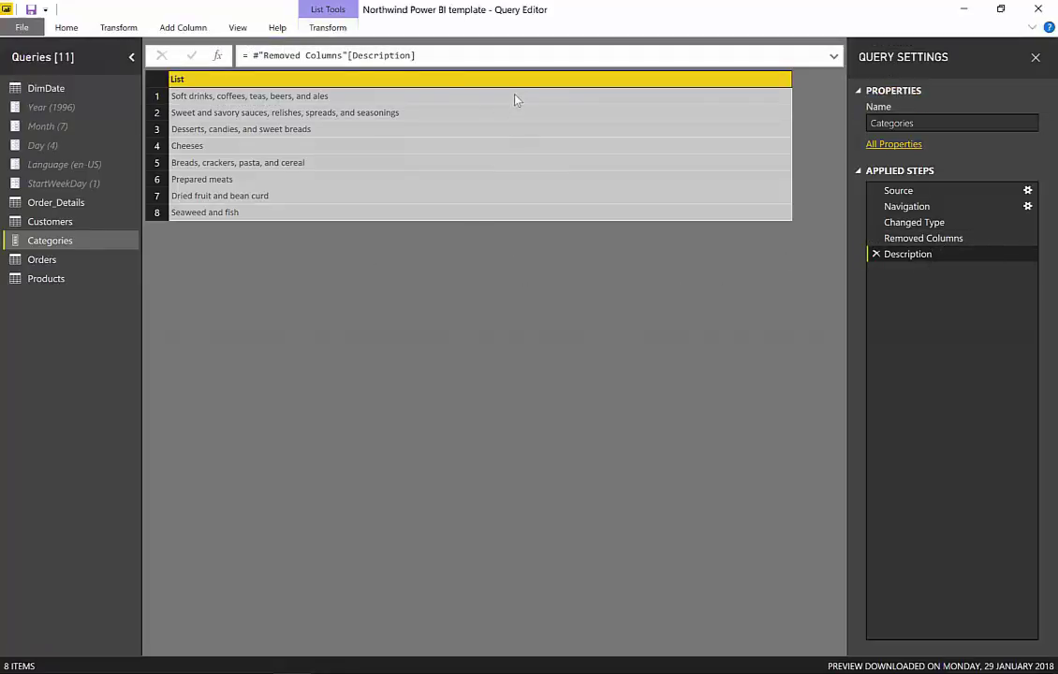
Change the Description formula to #"Removed Columns"{1}, returning the Condiments row as a record
click(923, 238)
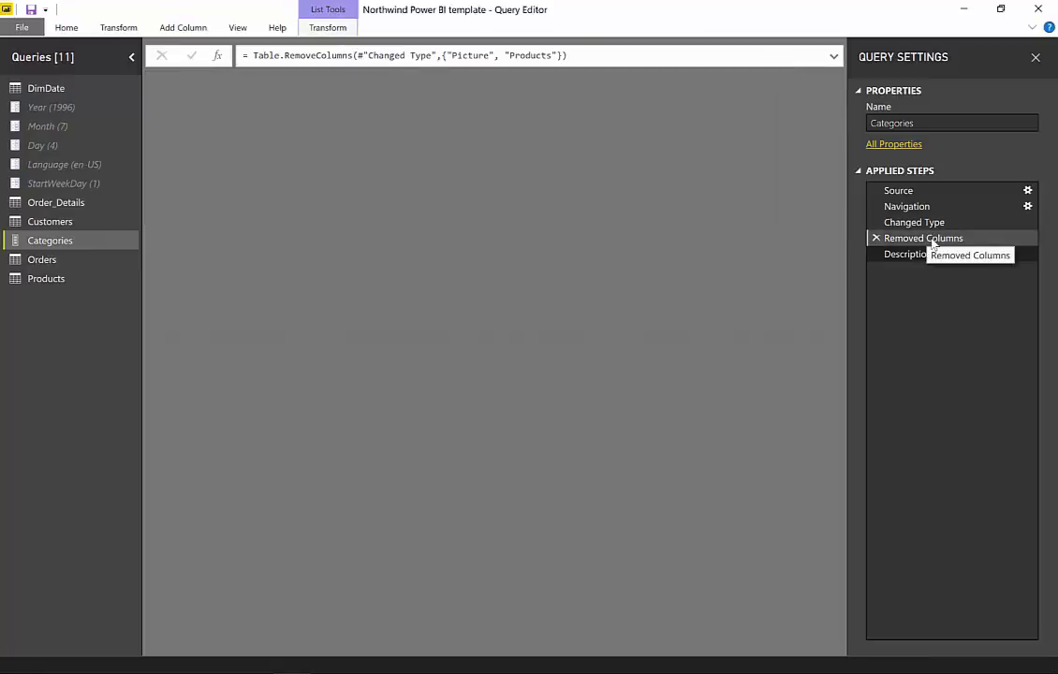
click(921, 238)
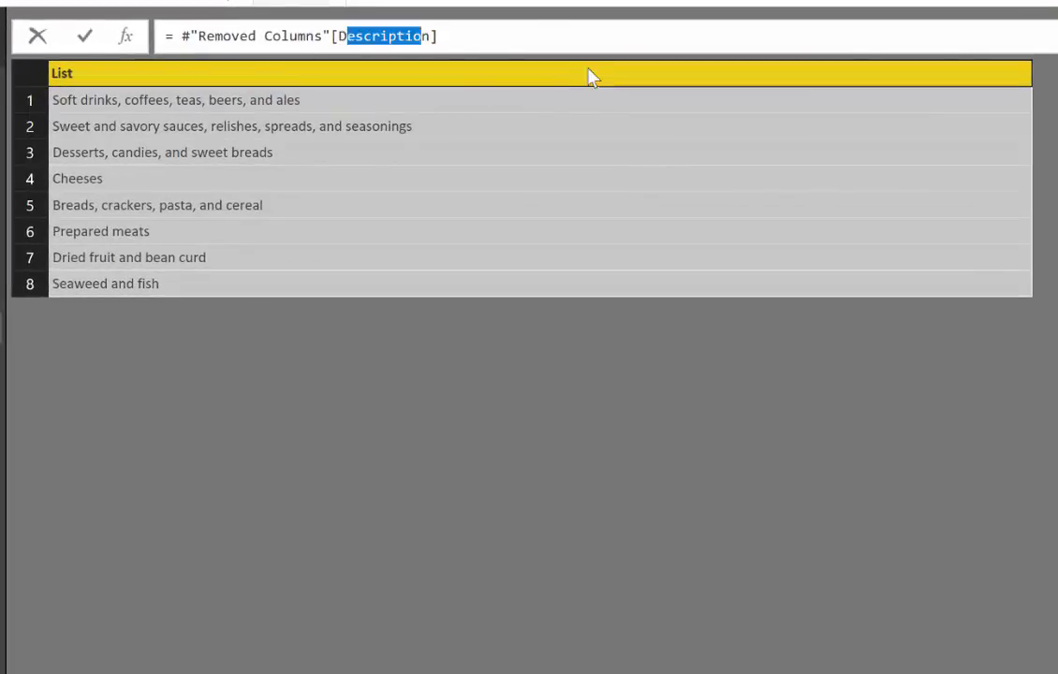
key(Delete)
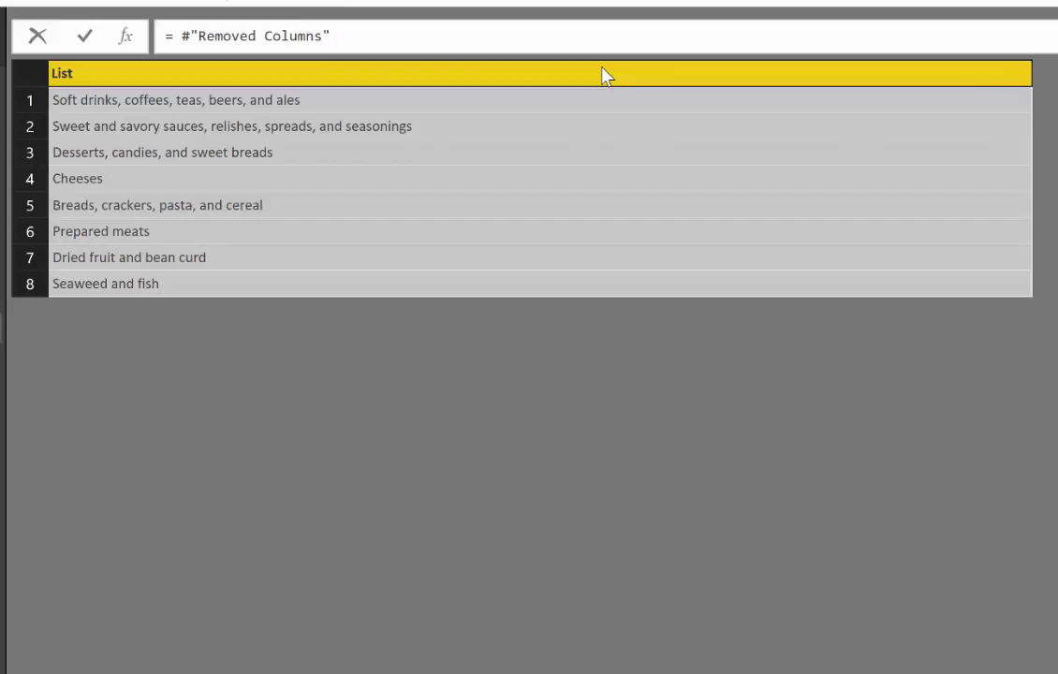
text({1)
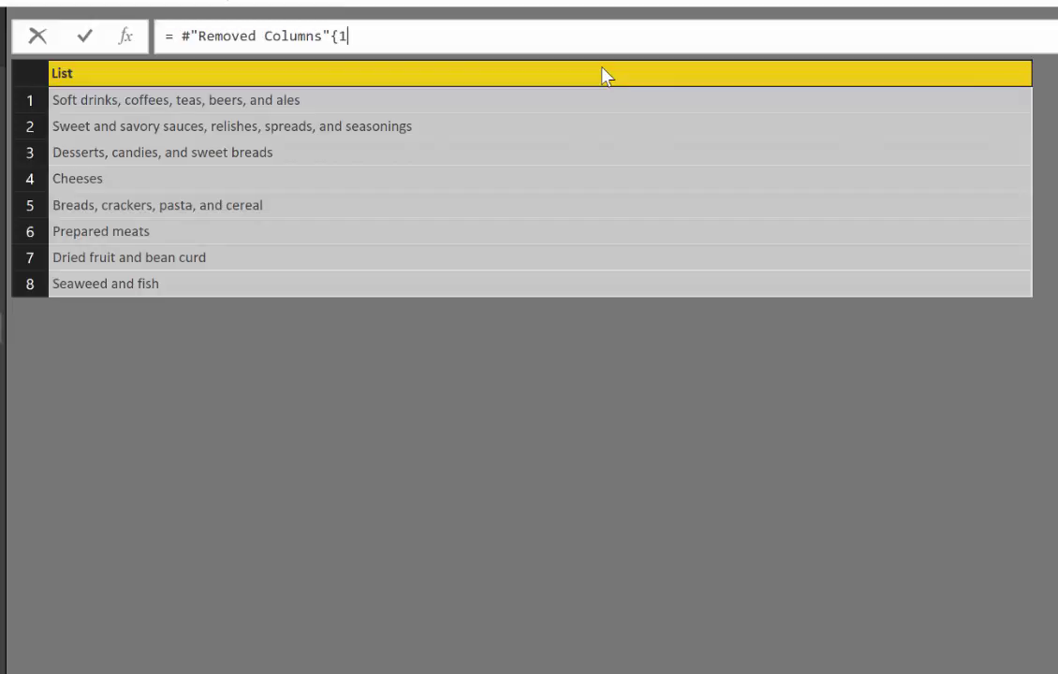
text(})
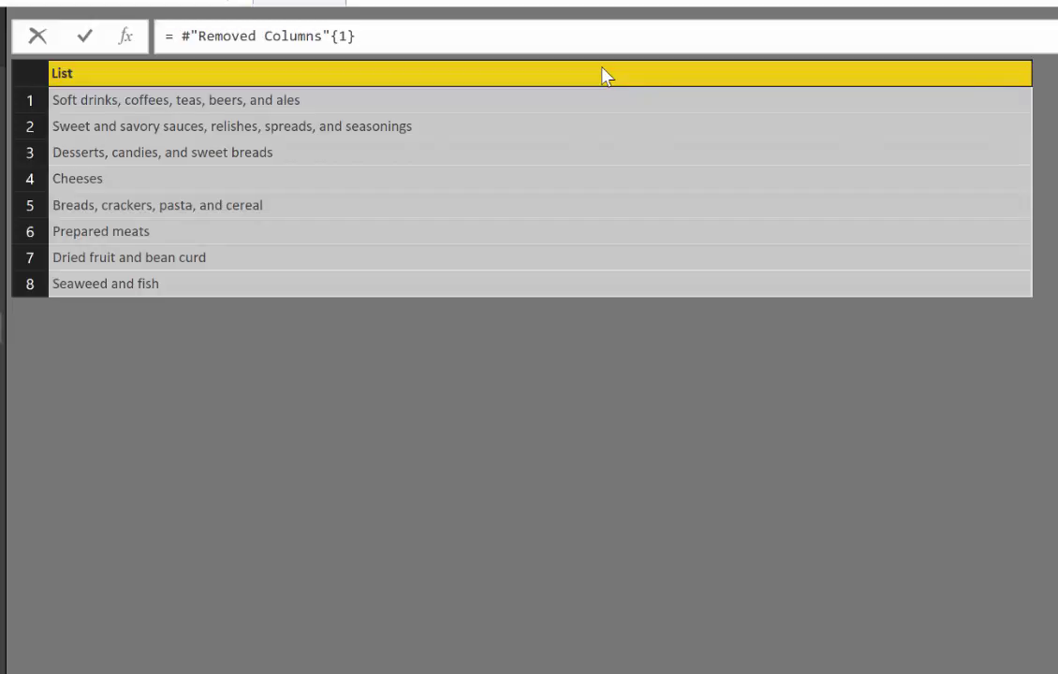
click(232, 125)
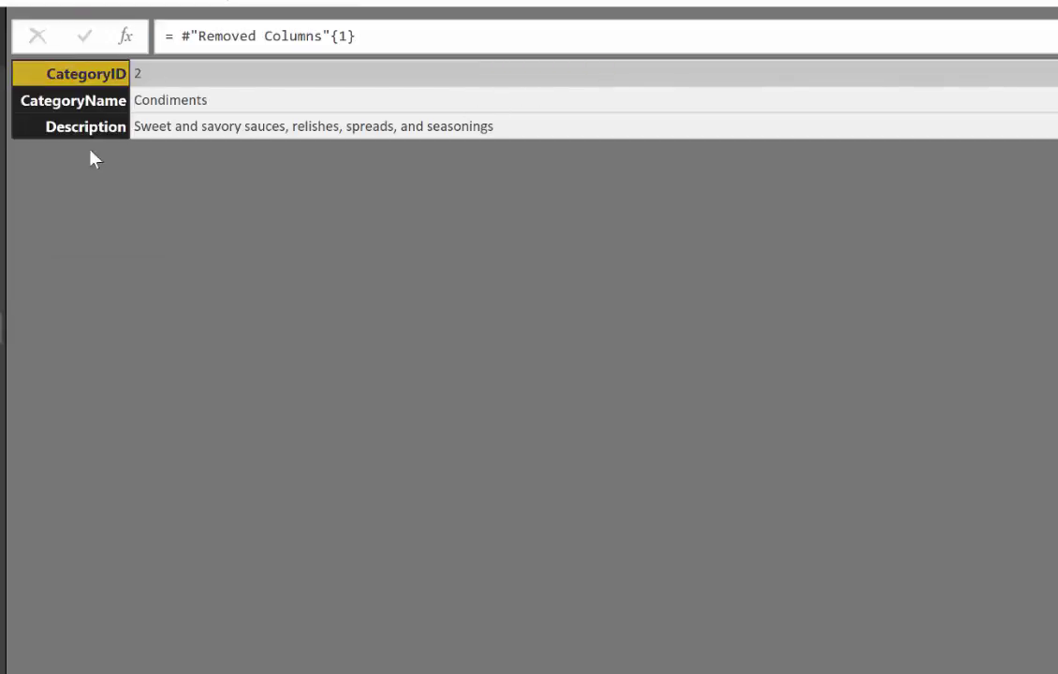
mouse_move(299, 185)
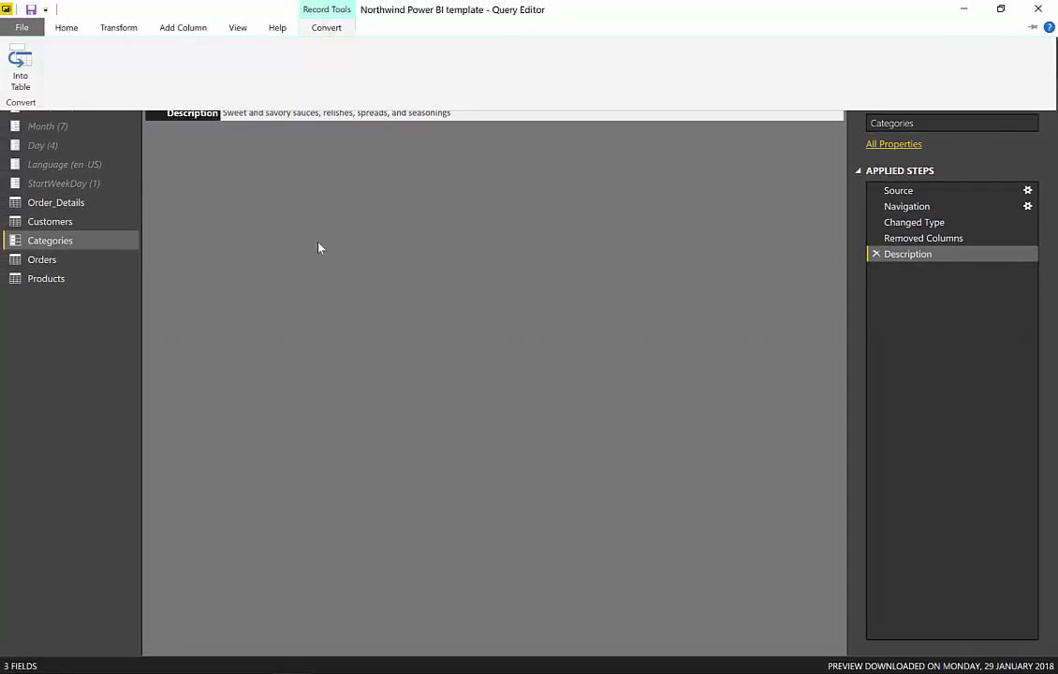
mouse_move(64, 71)
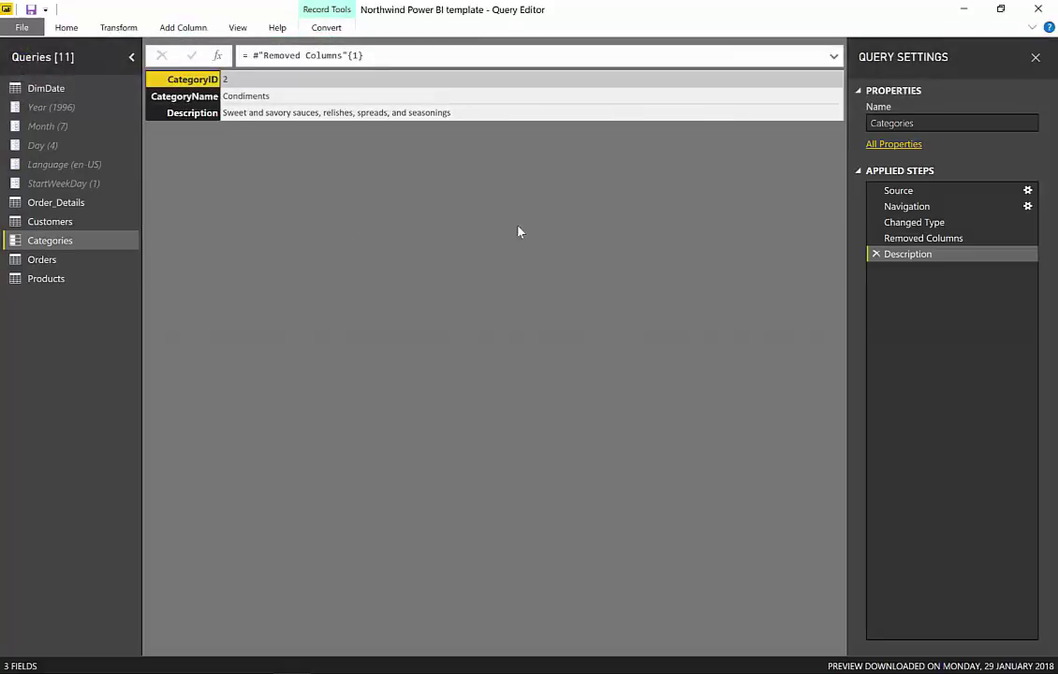
mouse_move(880, 262)
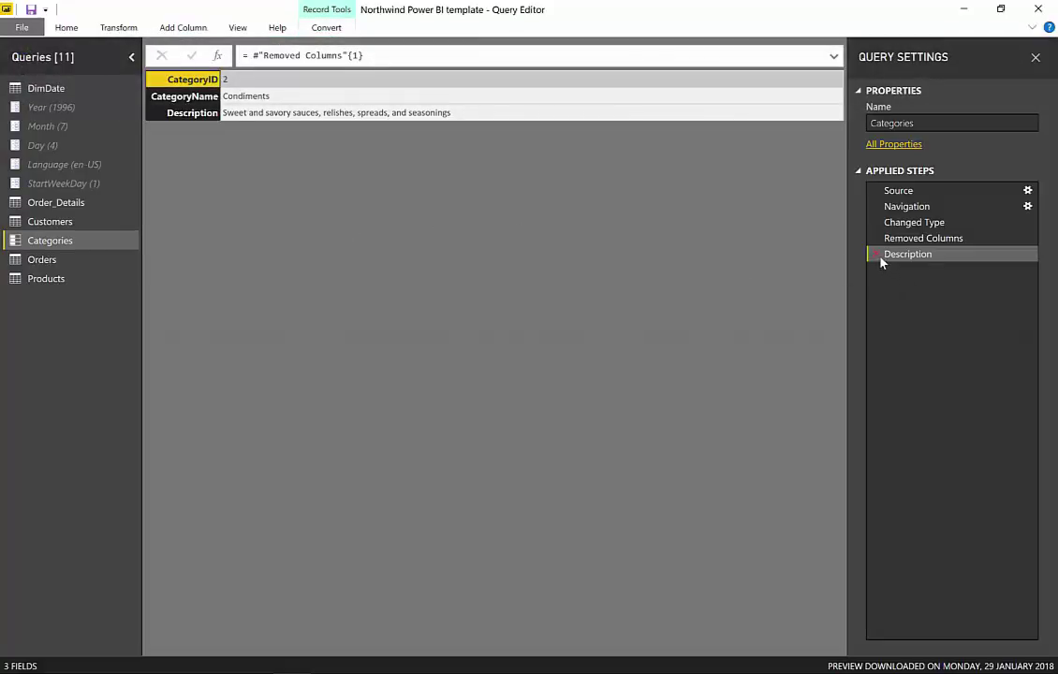
Drill into the Desserts cell, then trim the formula to {2} to return the Confections record
click(906, 255)
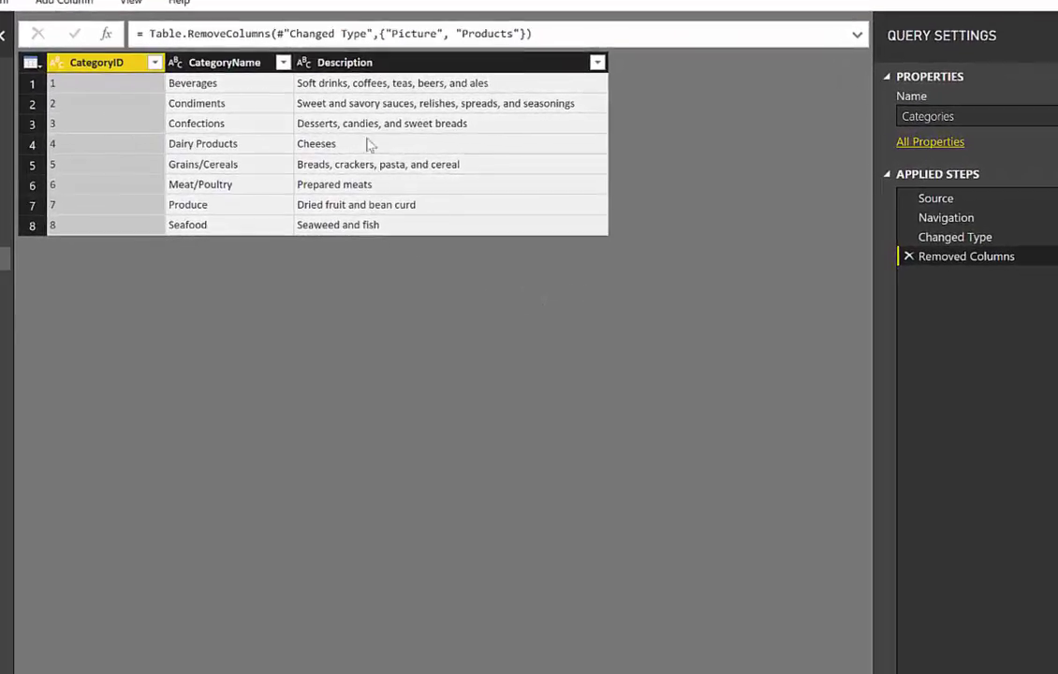
right_click(382, 124)
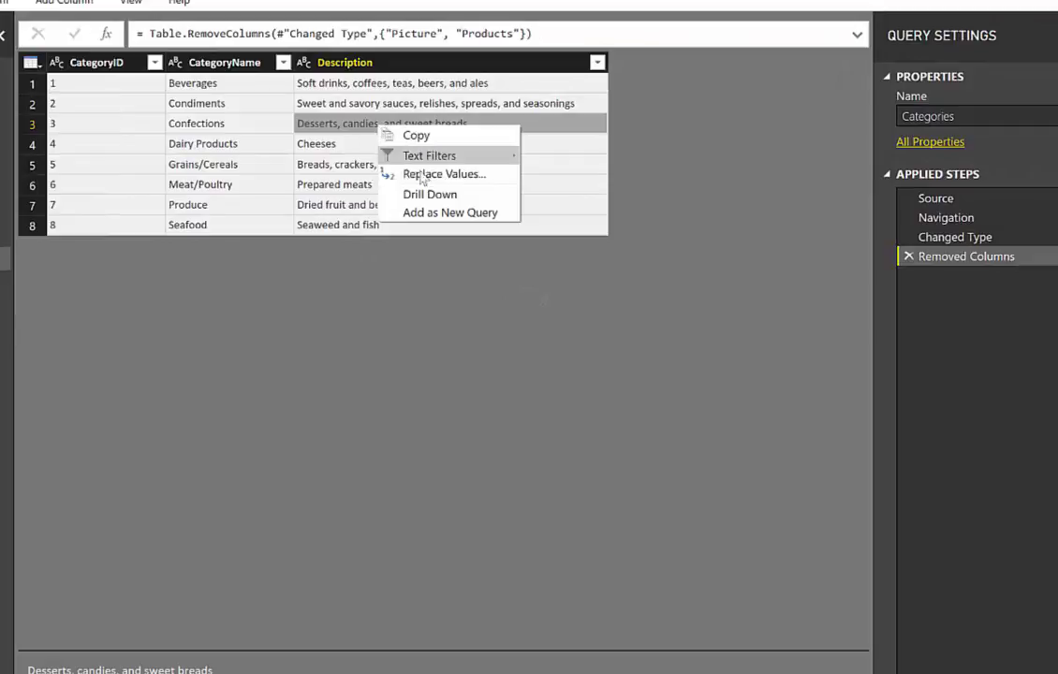
click(430, 193)
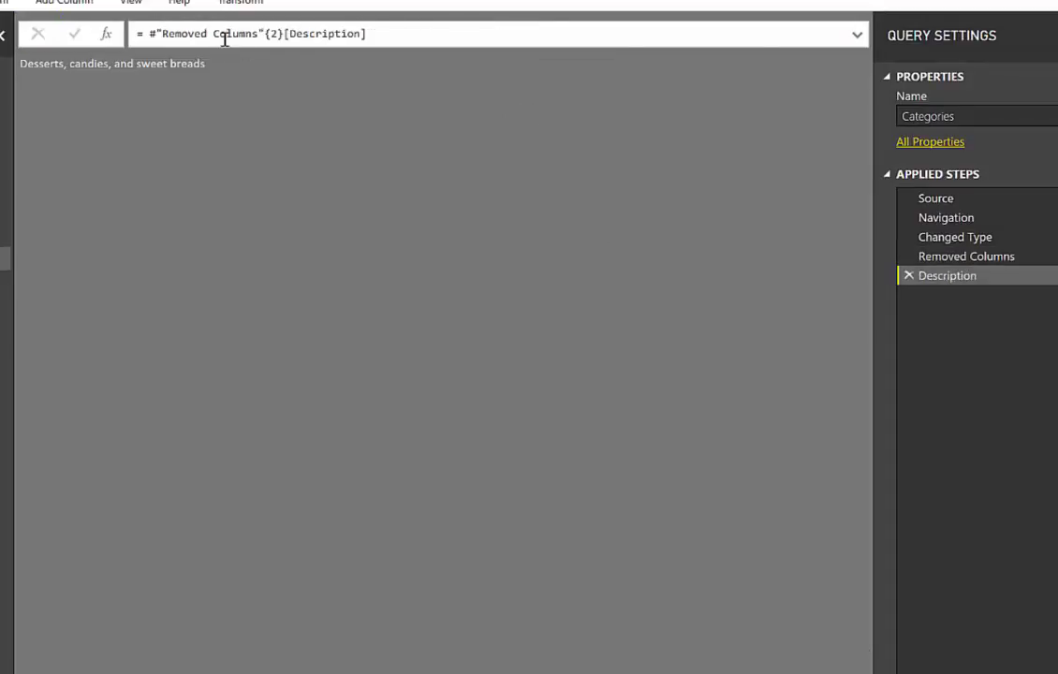
mouse_move(401, 38)
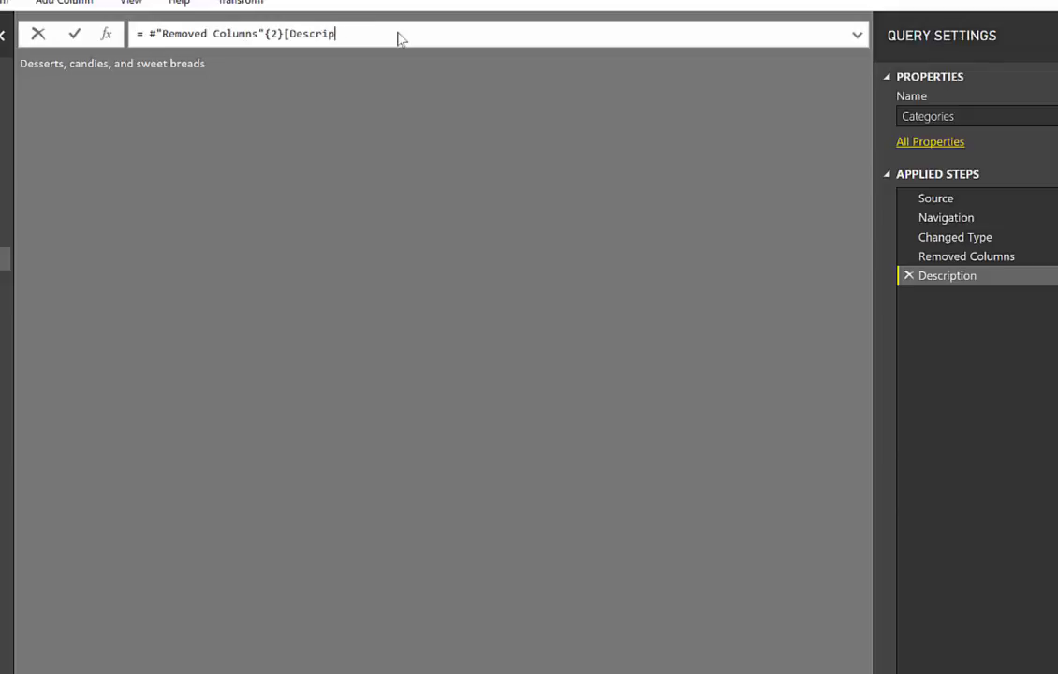
key(backspace)
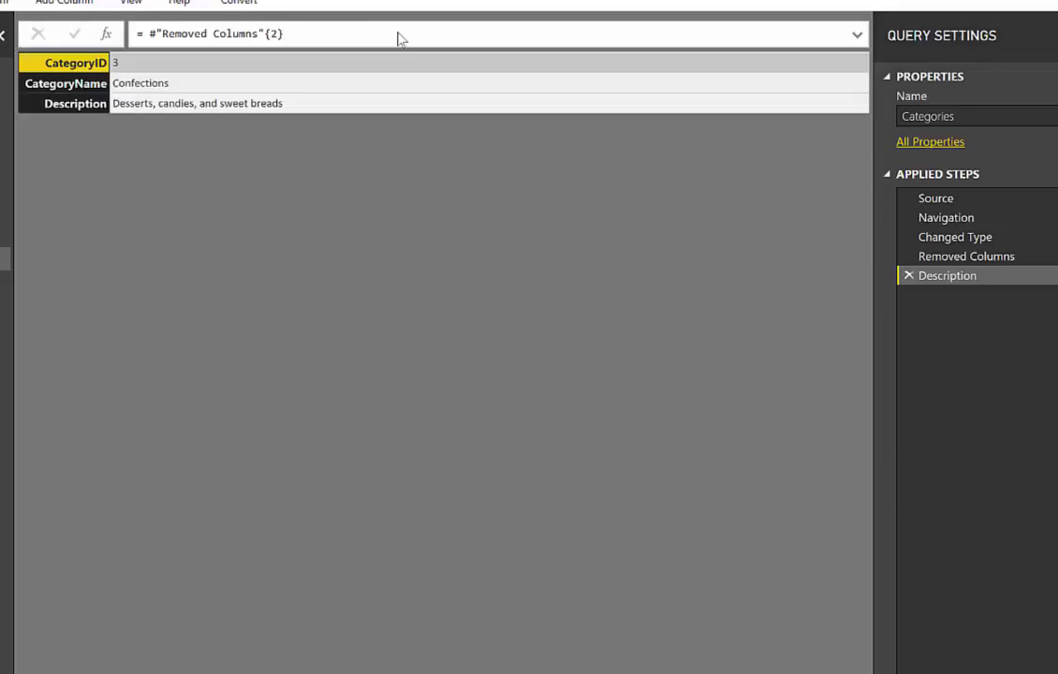
mouse_move(300, 138)
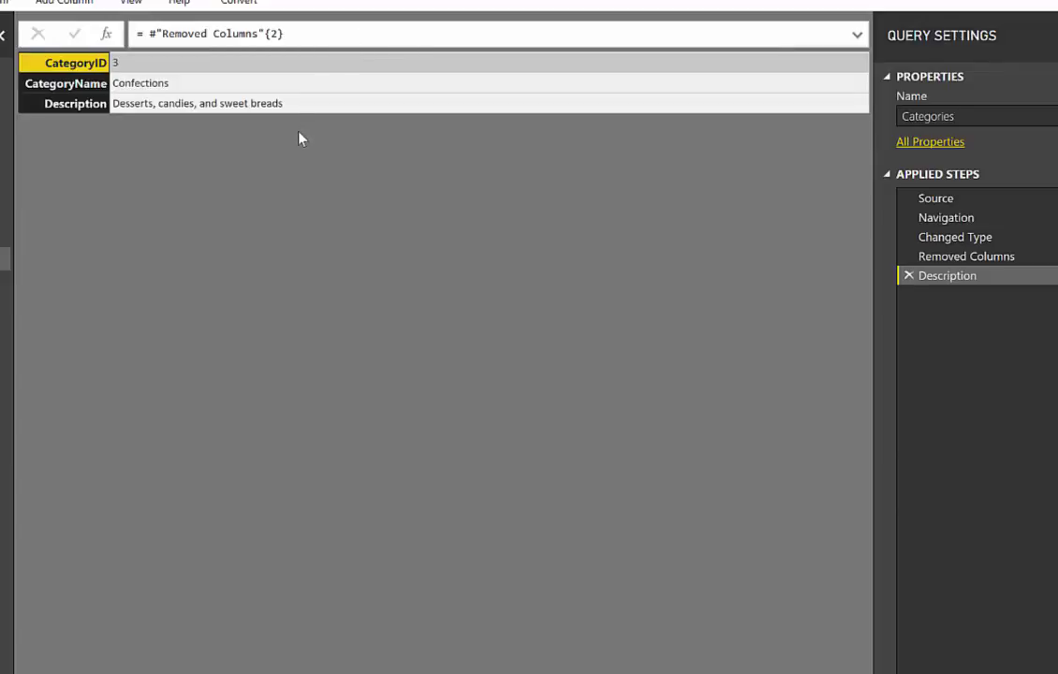
mouse_move(322, 60)
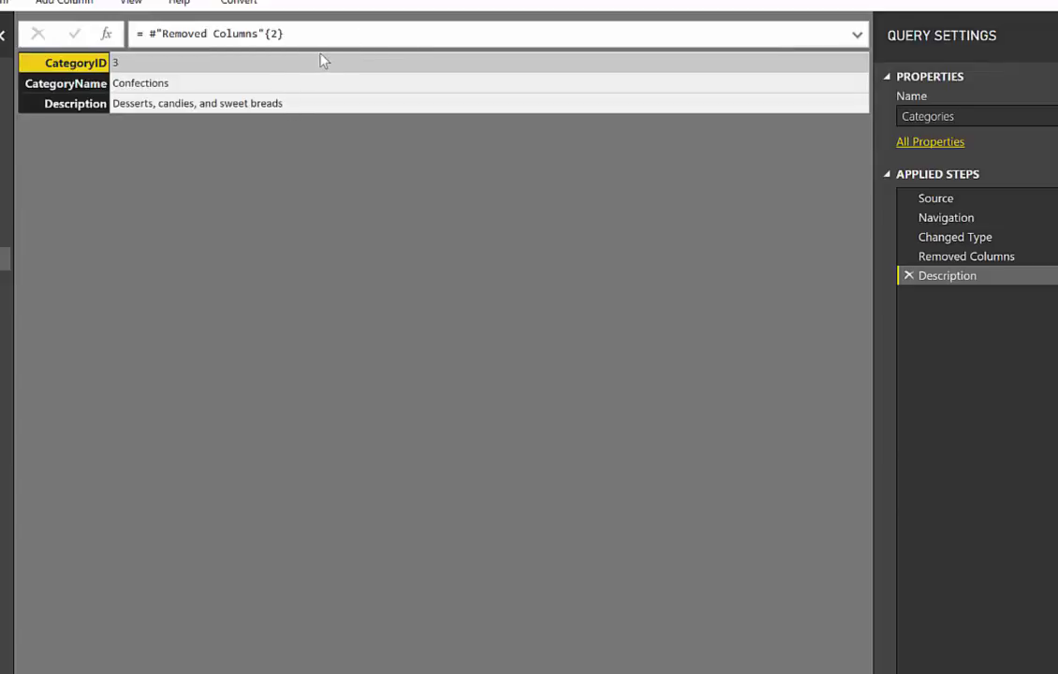